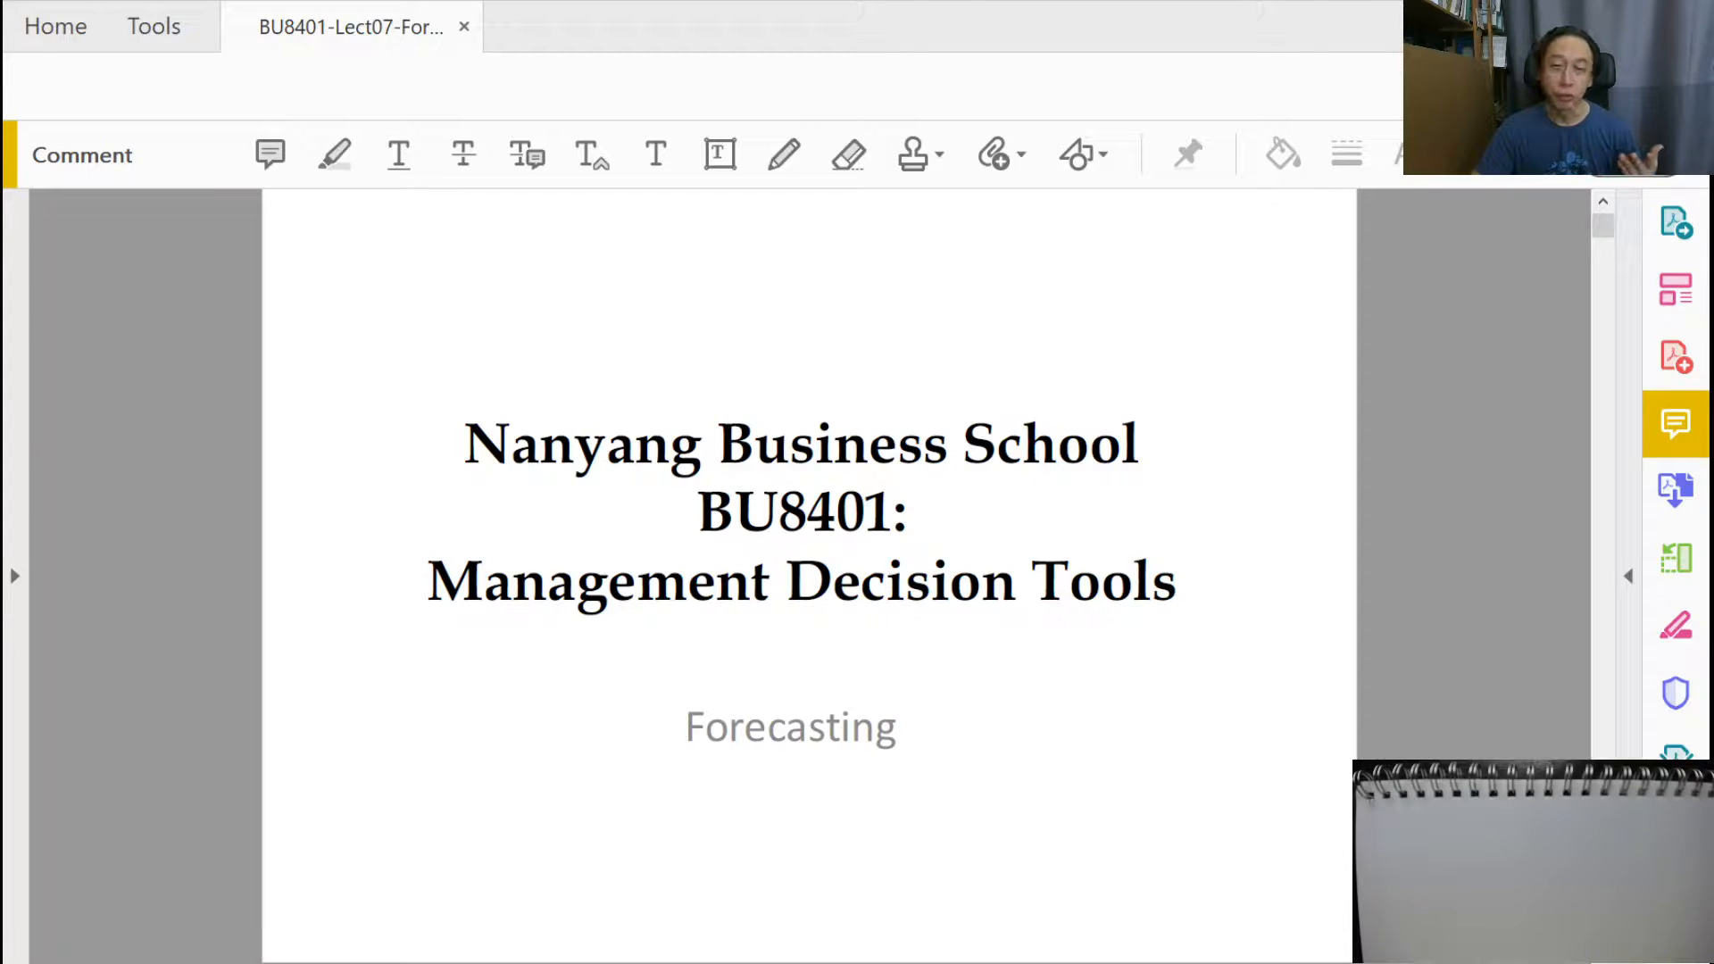
Step: Scroll down past the title slide until the Agenda slide begins to appear
scroll(down, 3)
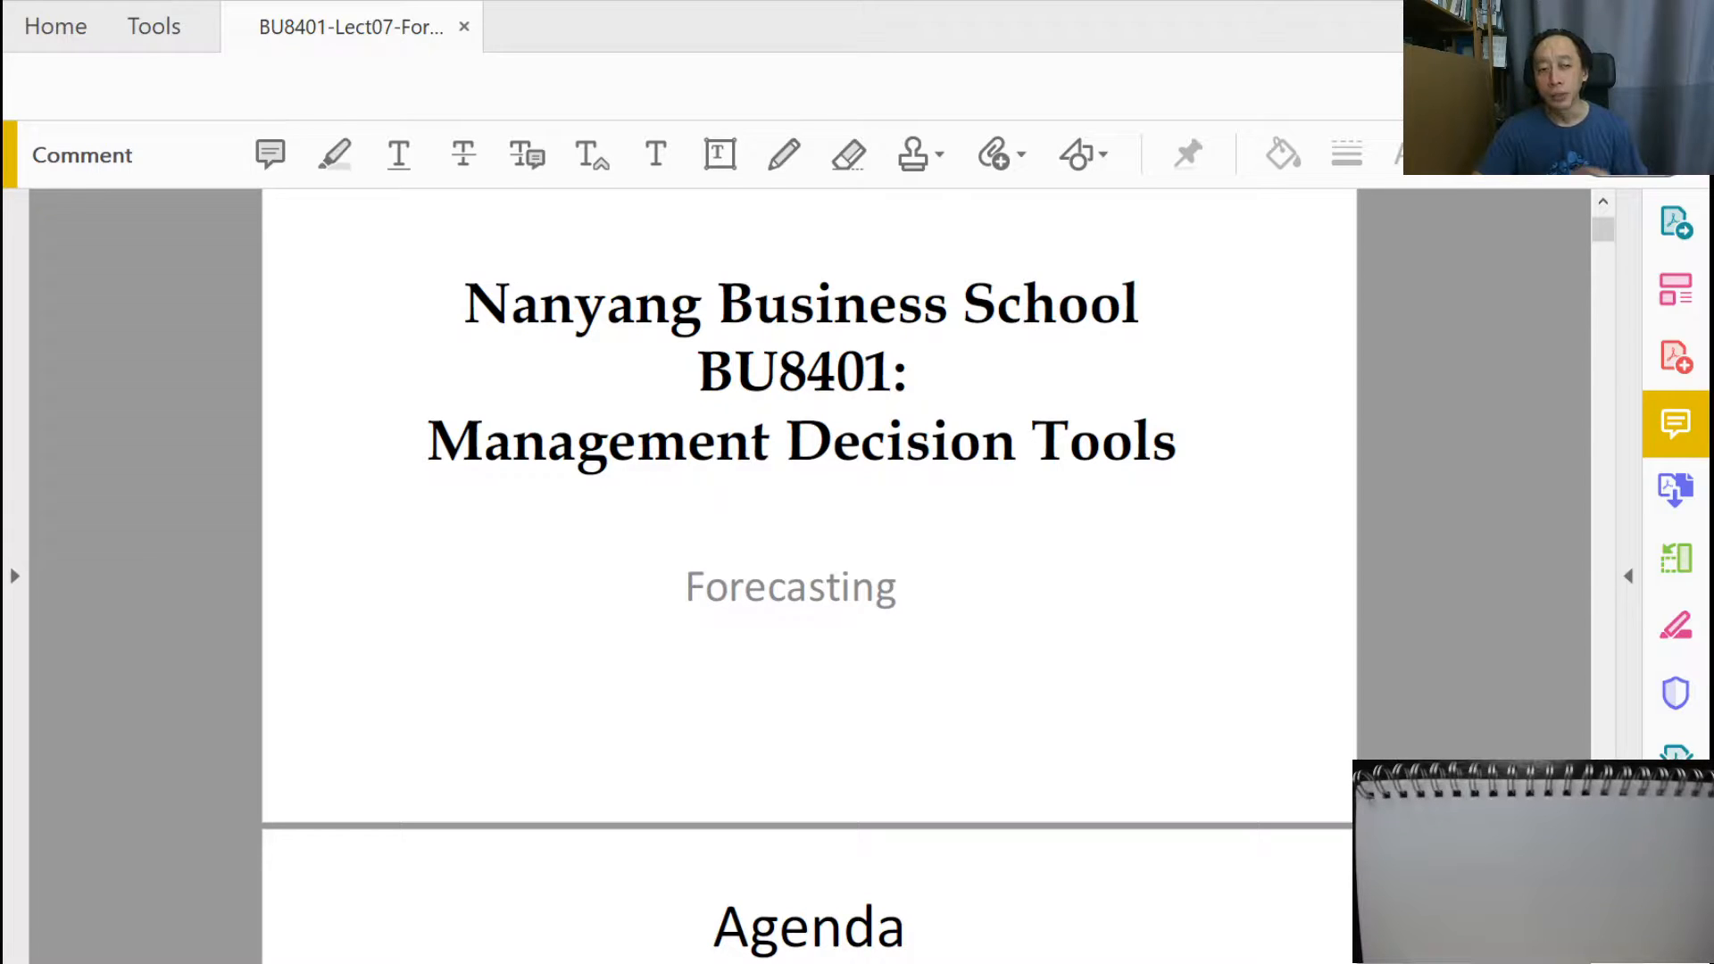
Step: Scroll down until the full Agenda slide with Introduction, Time-Series and Causal topics is in view
scroll(down, 3)
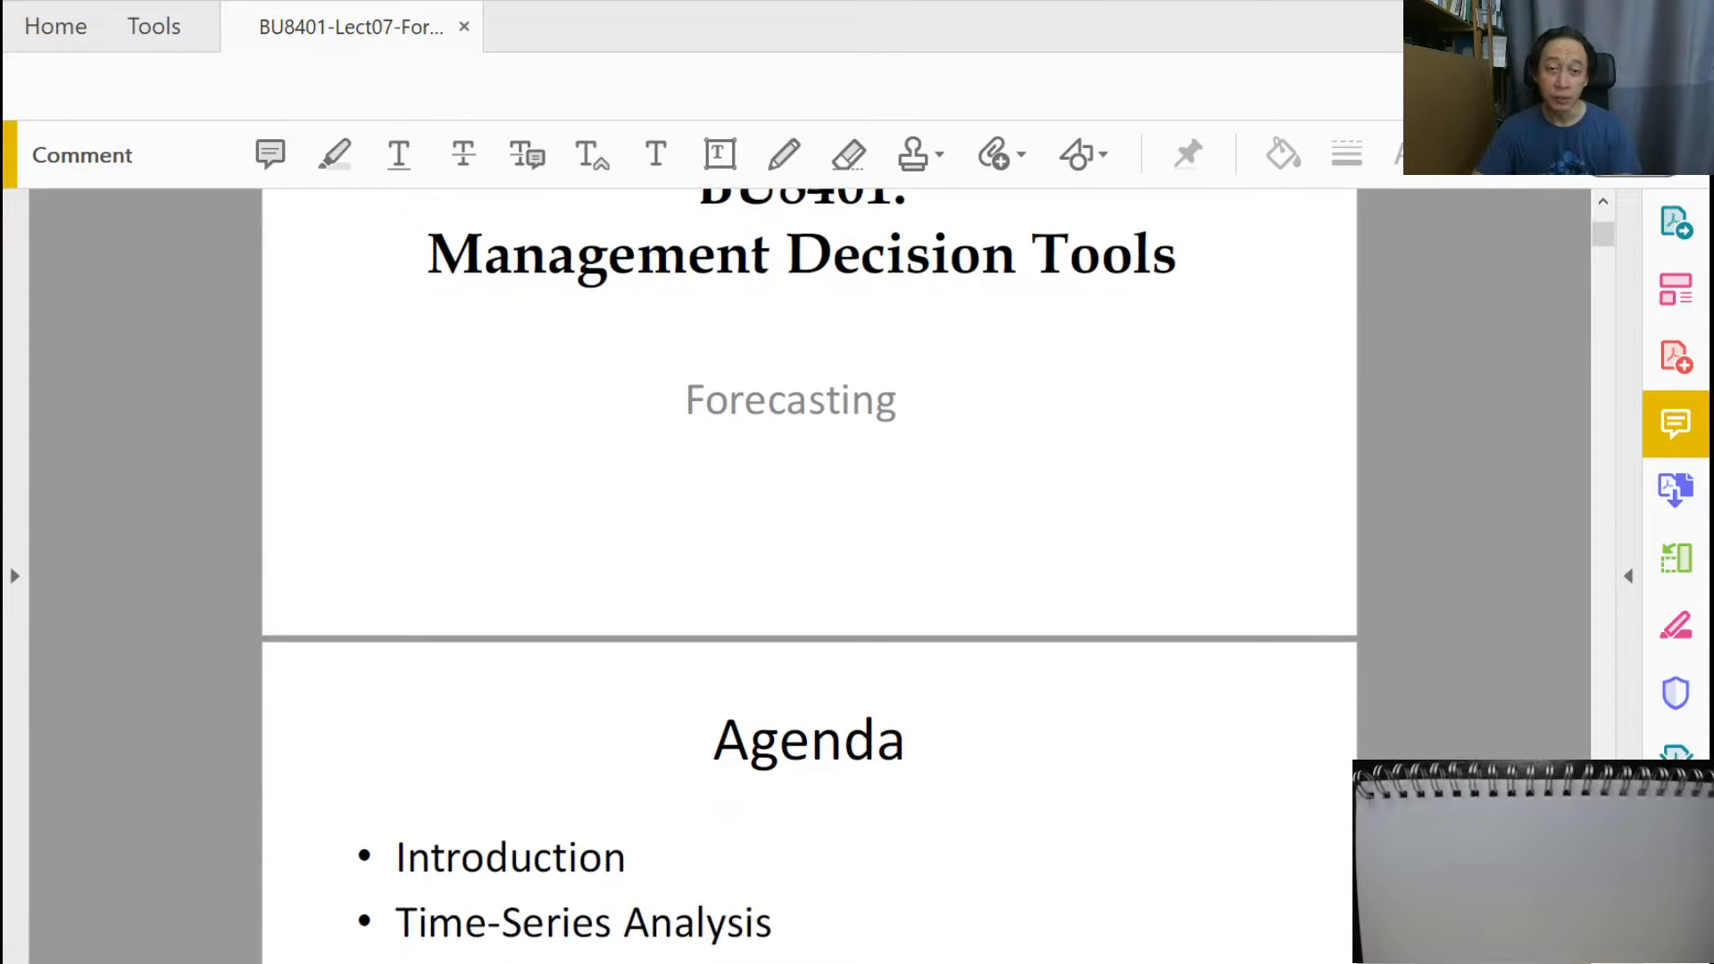
scroll(down, 3)
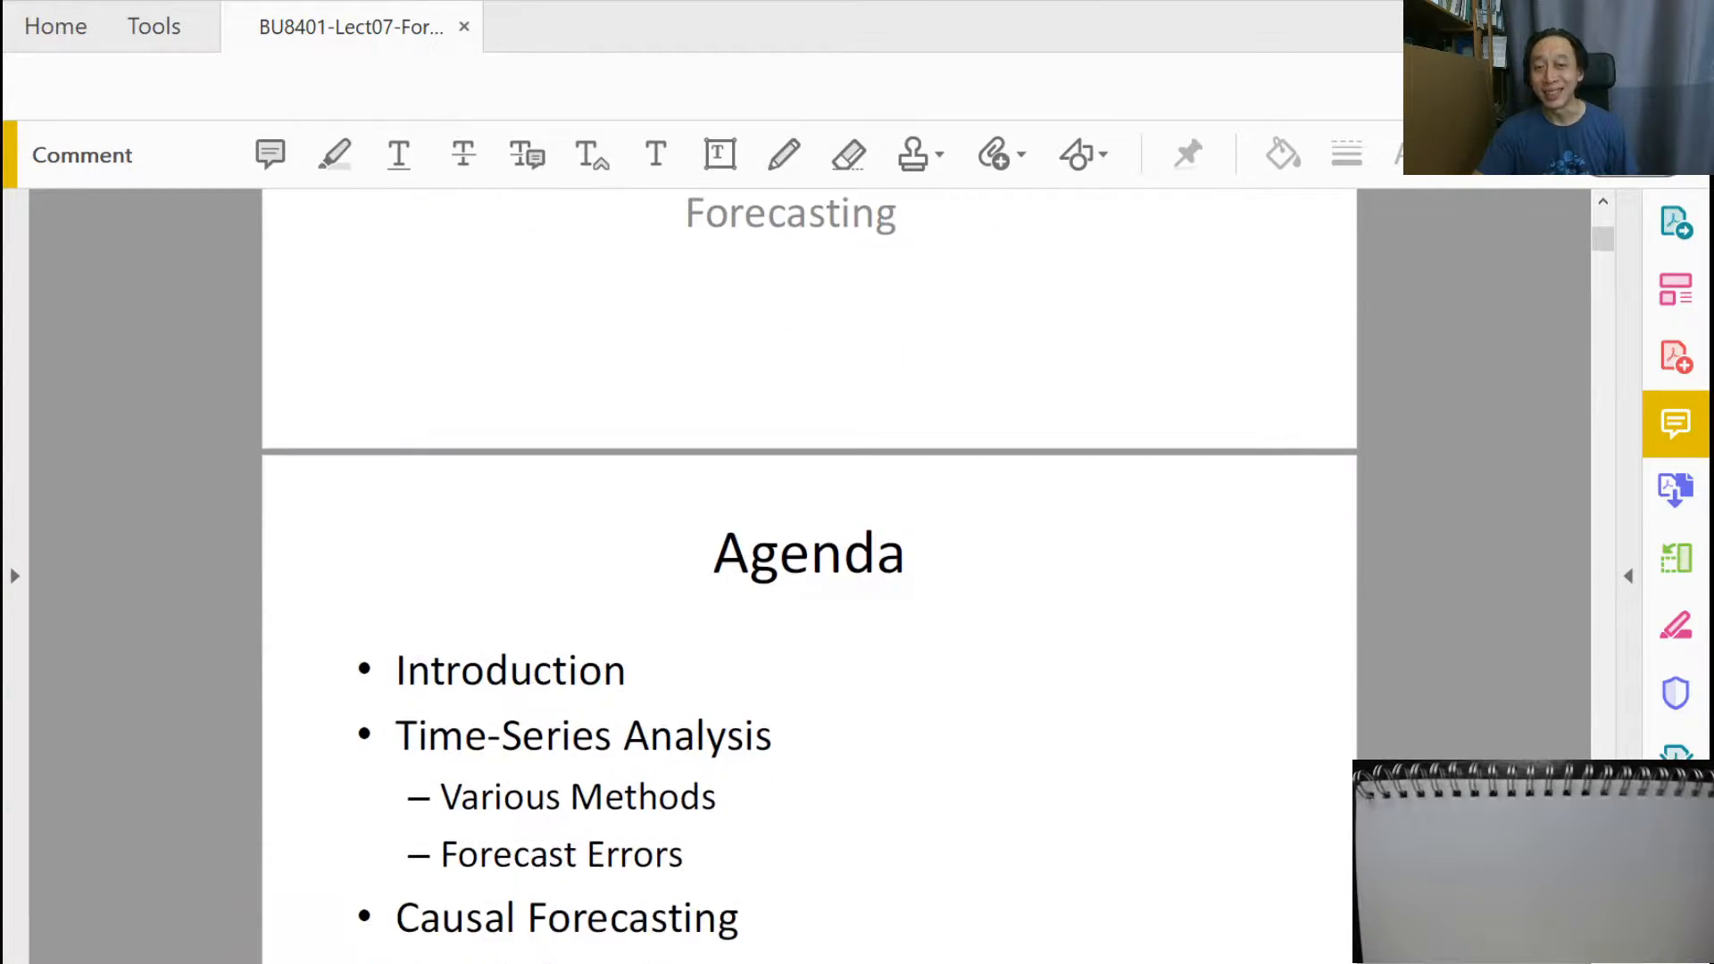
scroll(down, 3)
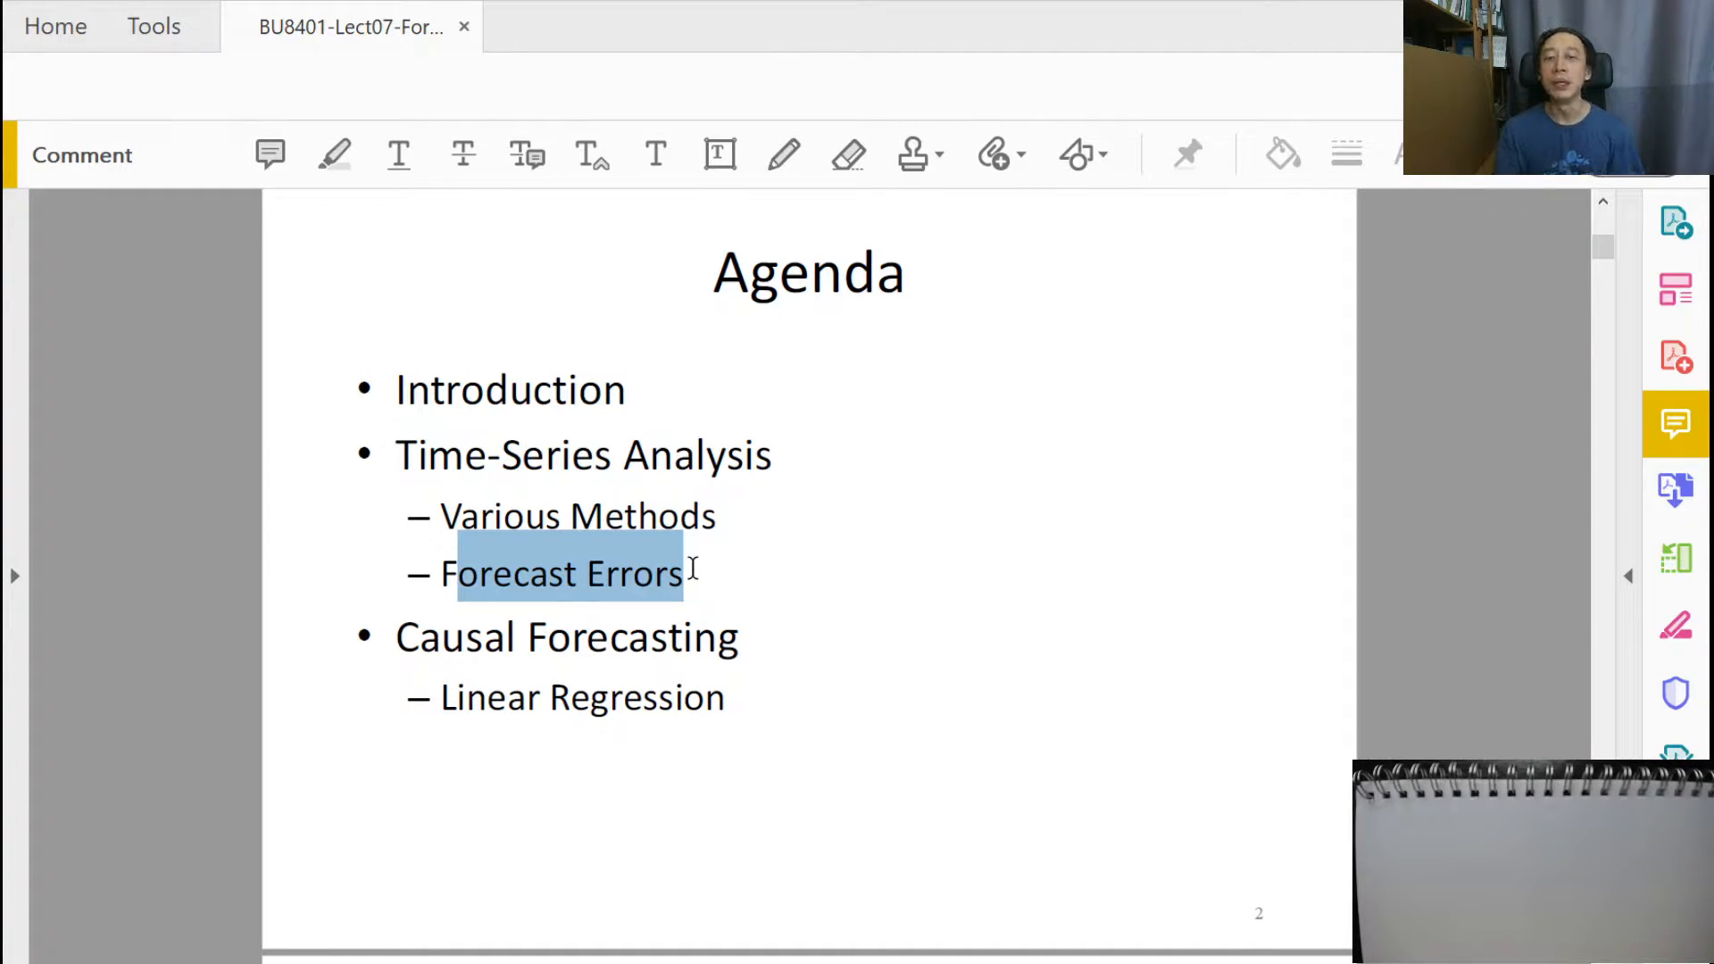
mouse_move(496, 464)
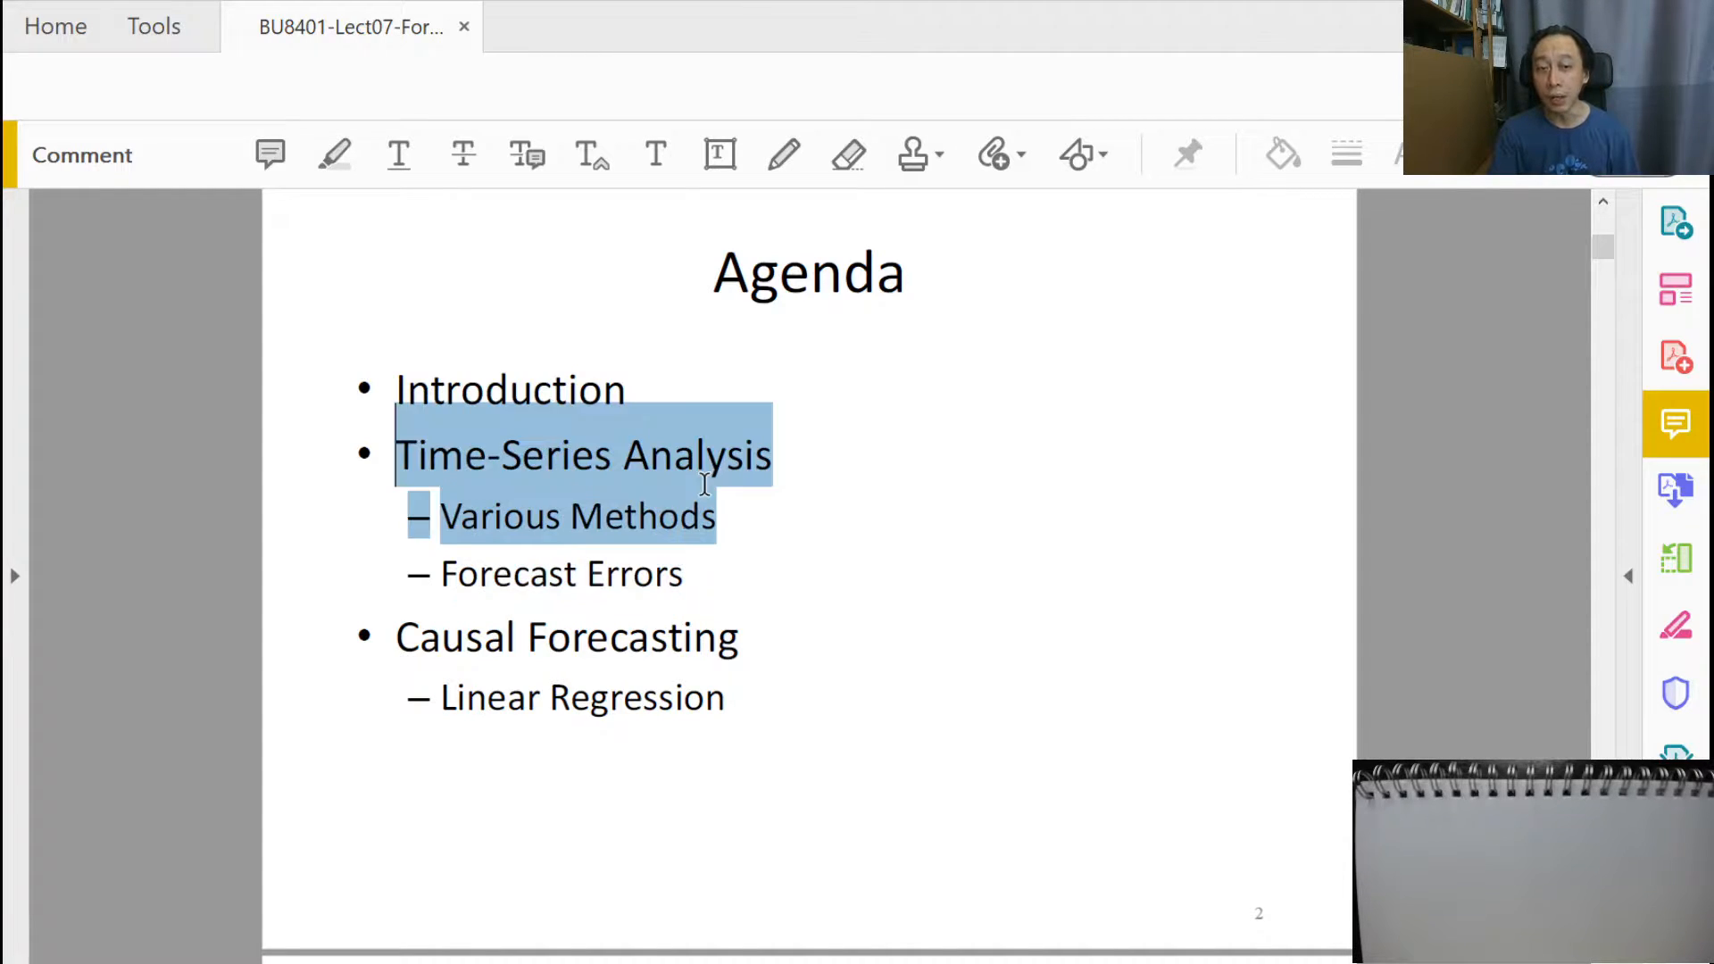
mouse_move(575, 607)
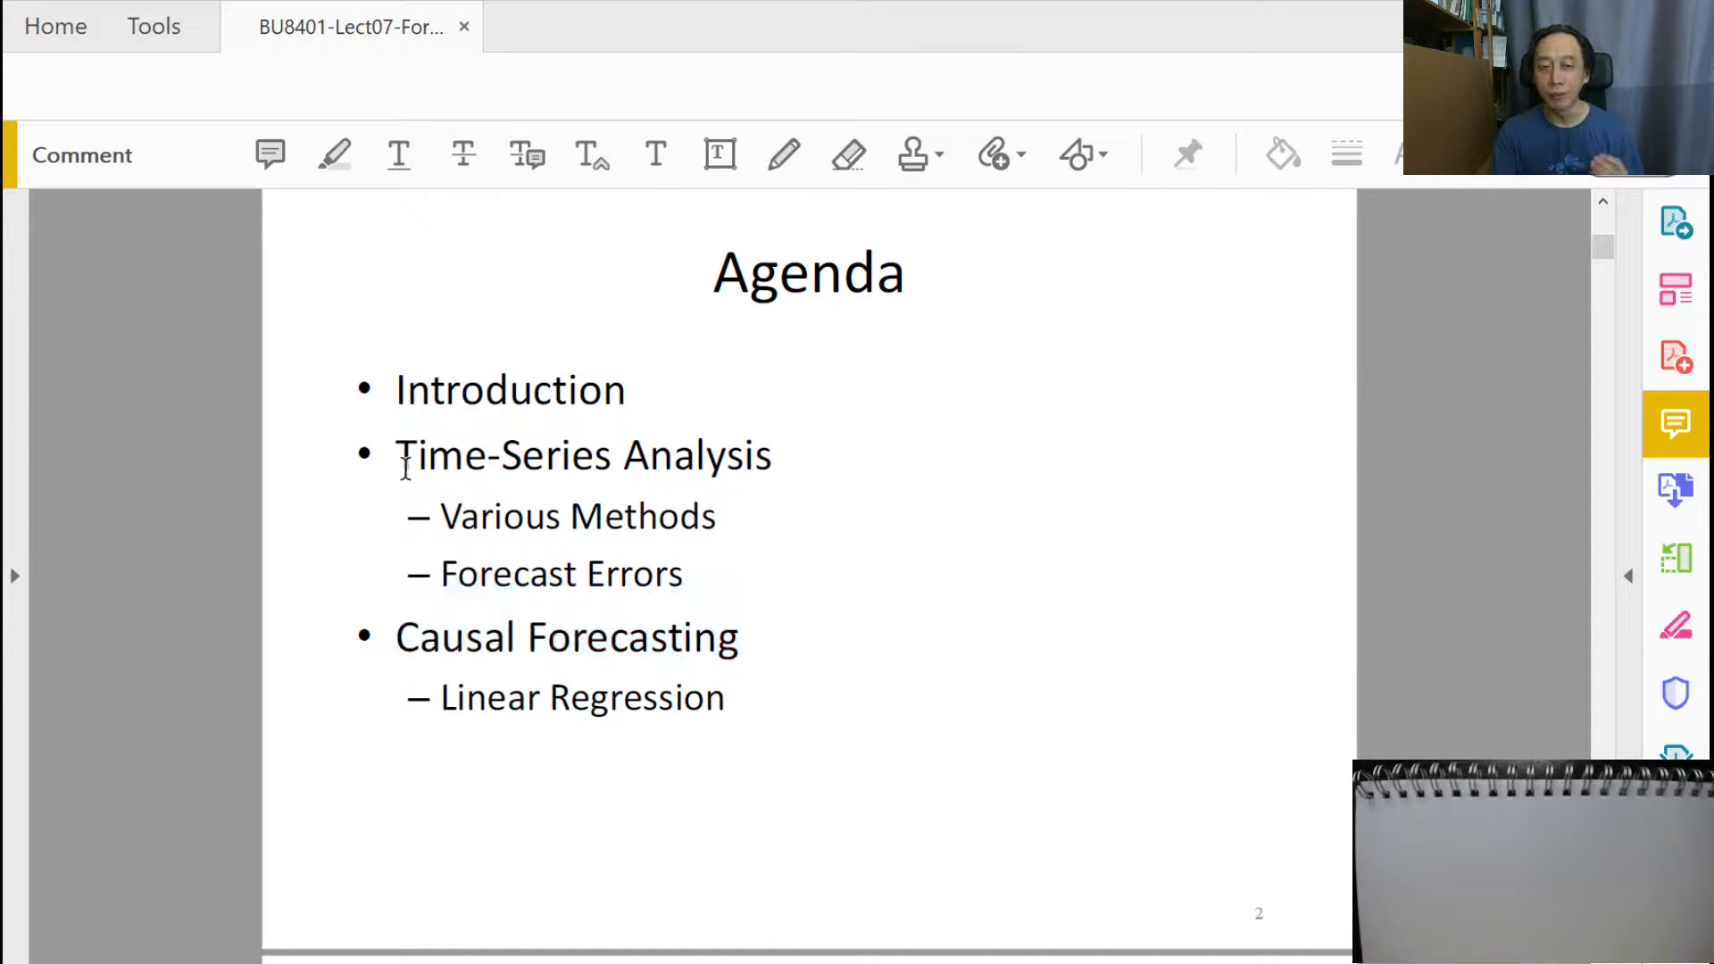
Step: Select the 'Time-Series Analysis' and 'Various Methods' agenda items to highlight them
drag(396, 455, 715, 516)
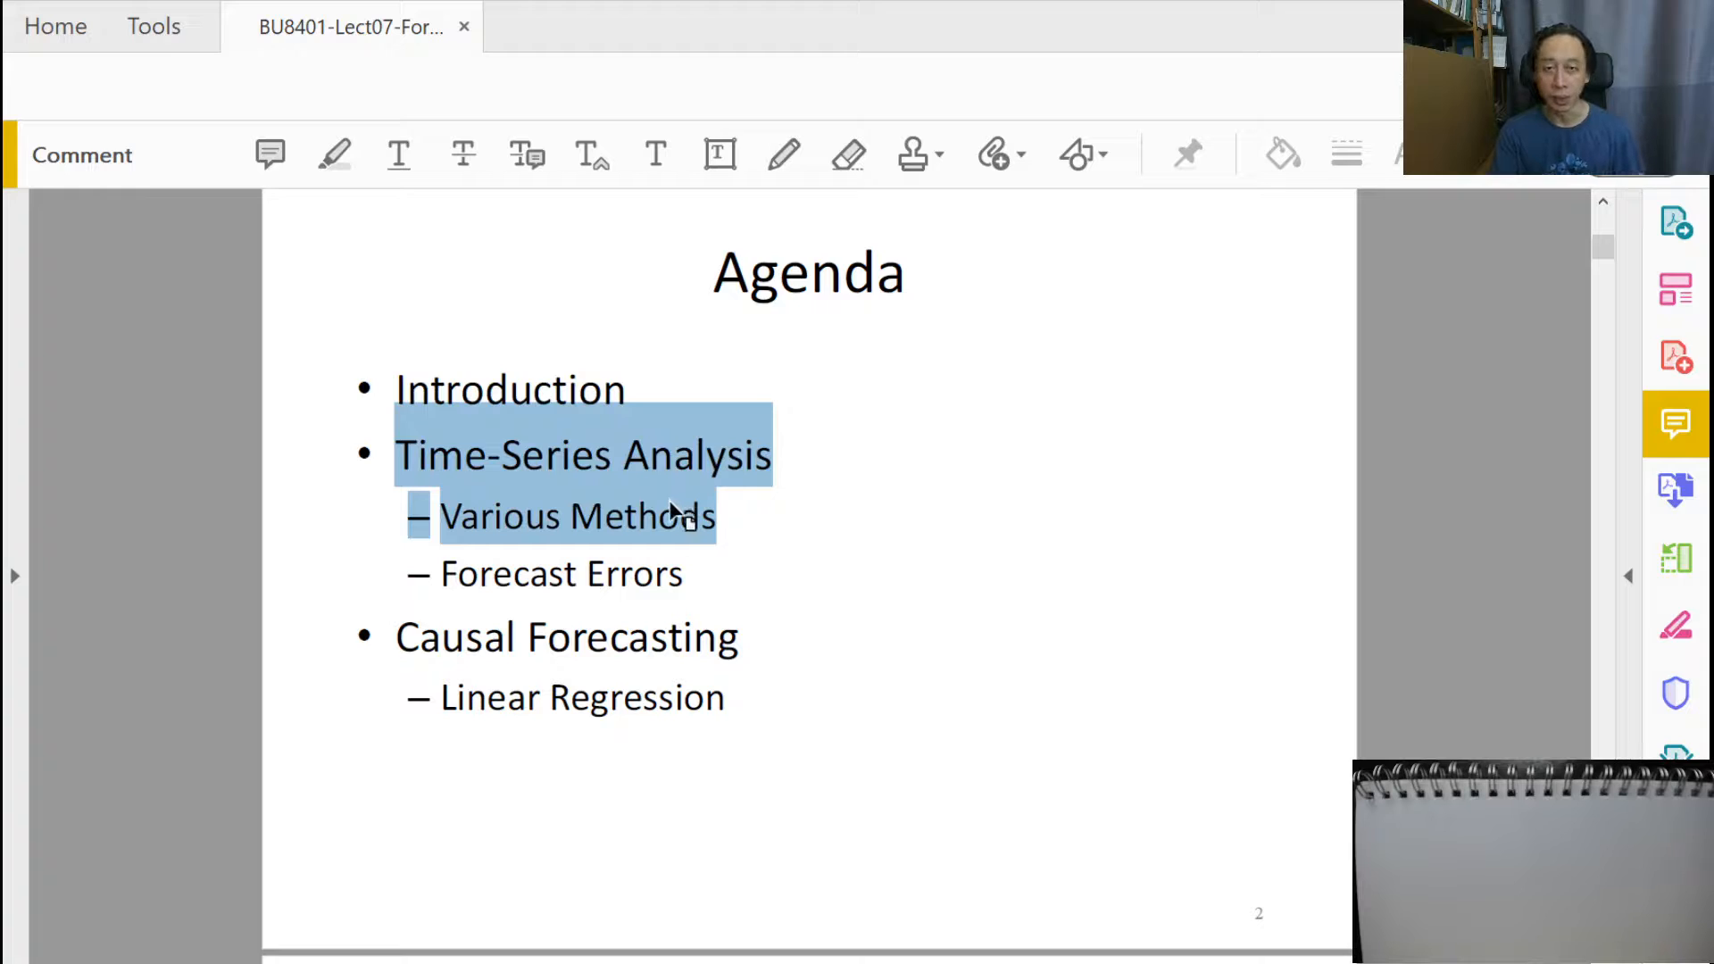
Step: Scroll past the Time Series divider to the Time-Series Analysis data-patterns slide
scroll(down, 3)
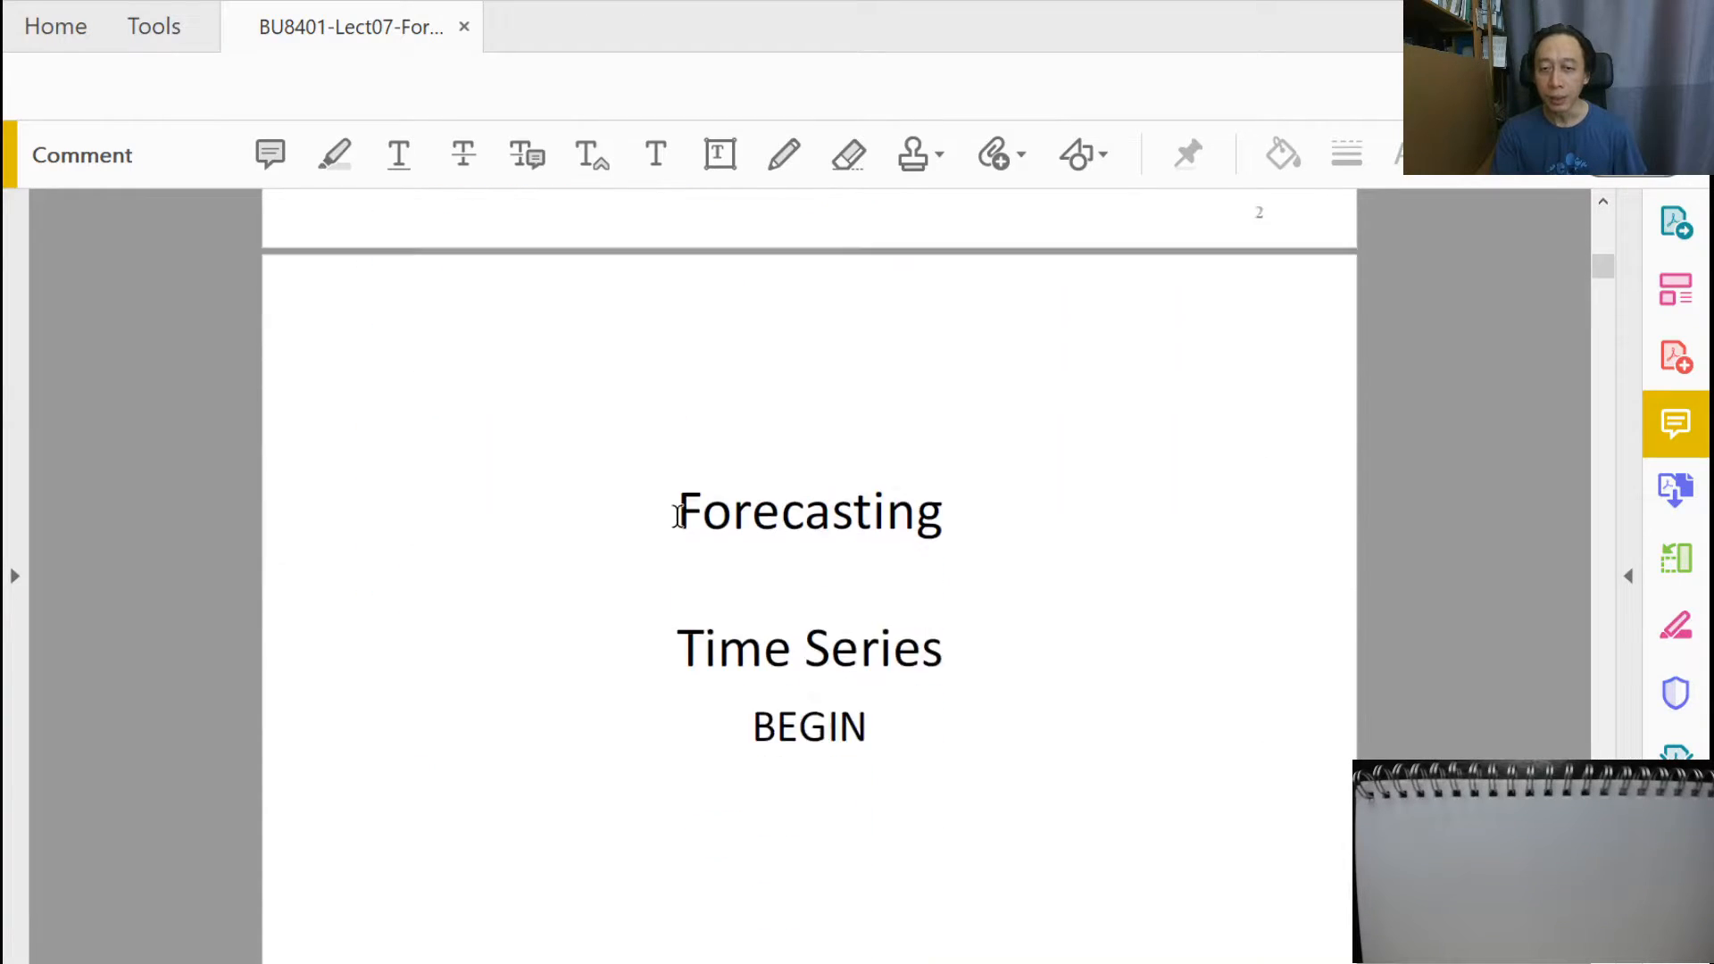
scroll(down, 3)
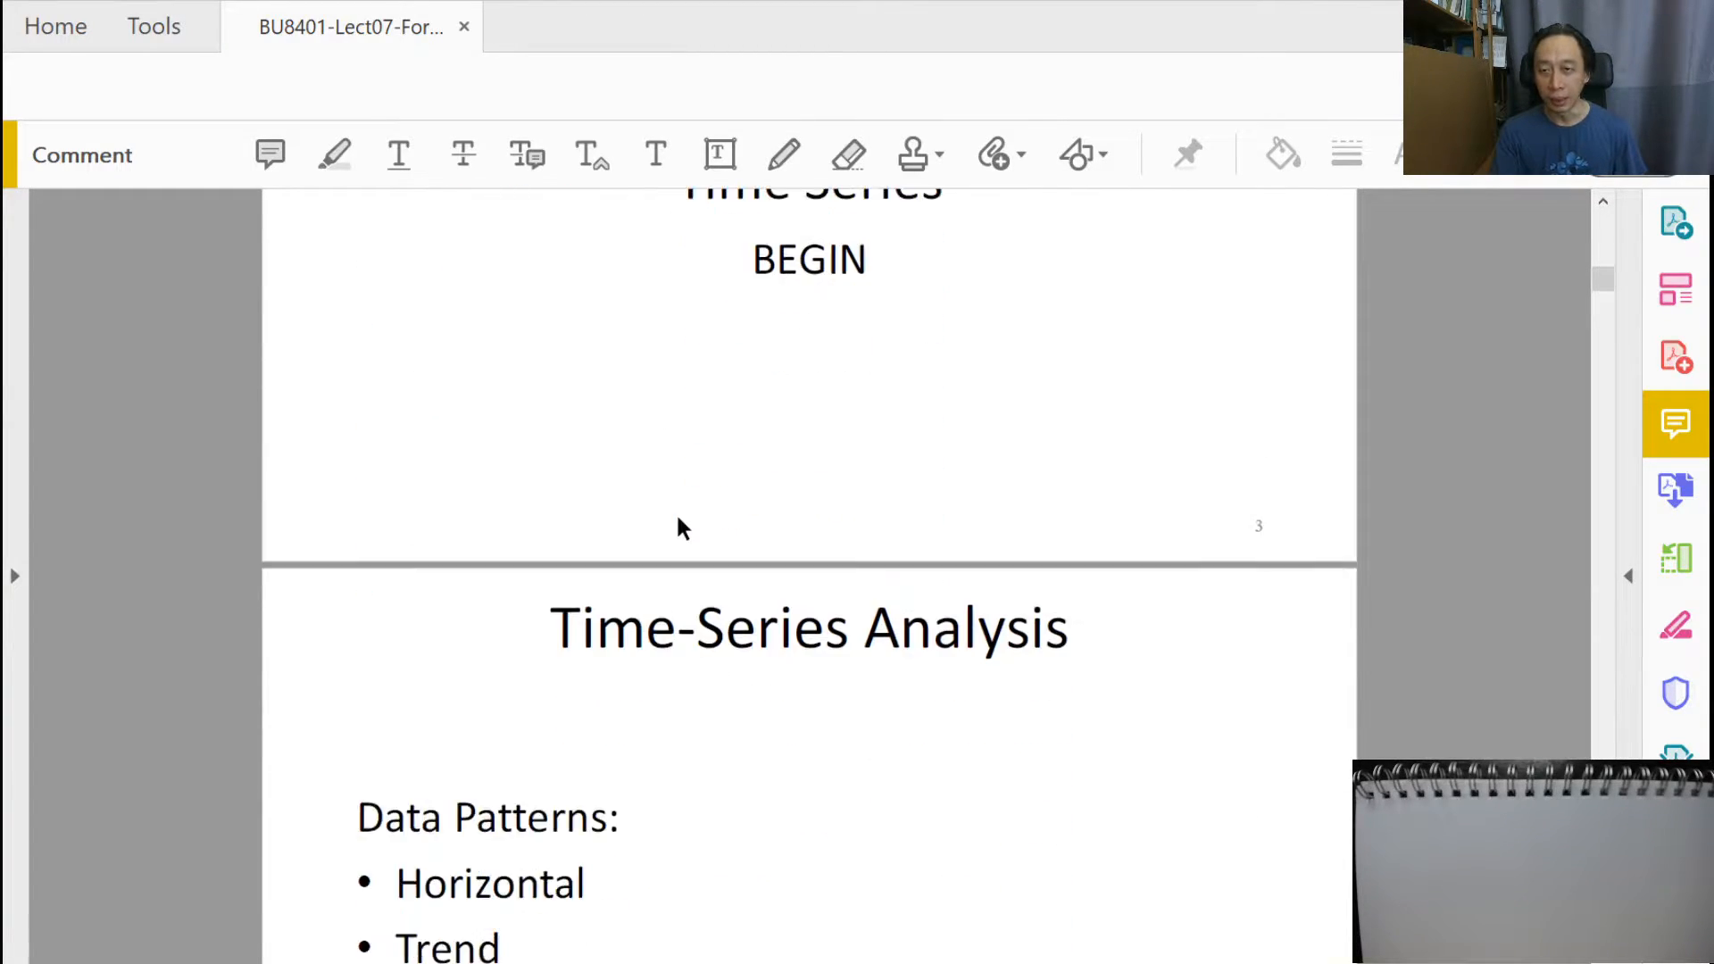
scroll(down, 3)
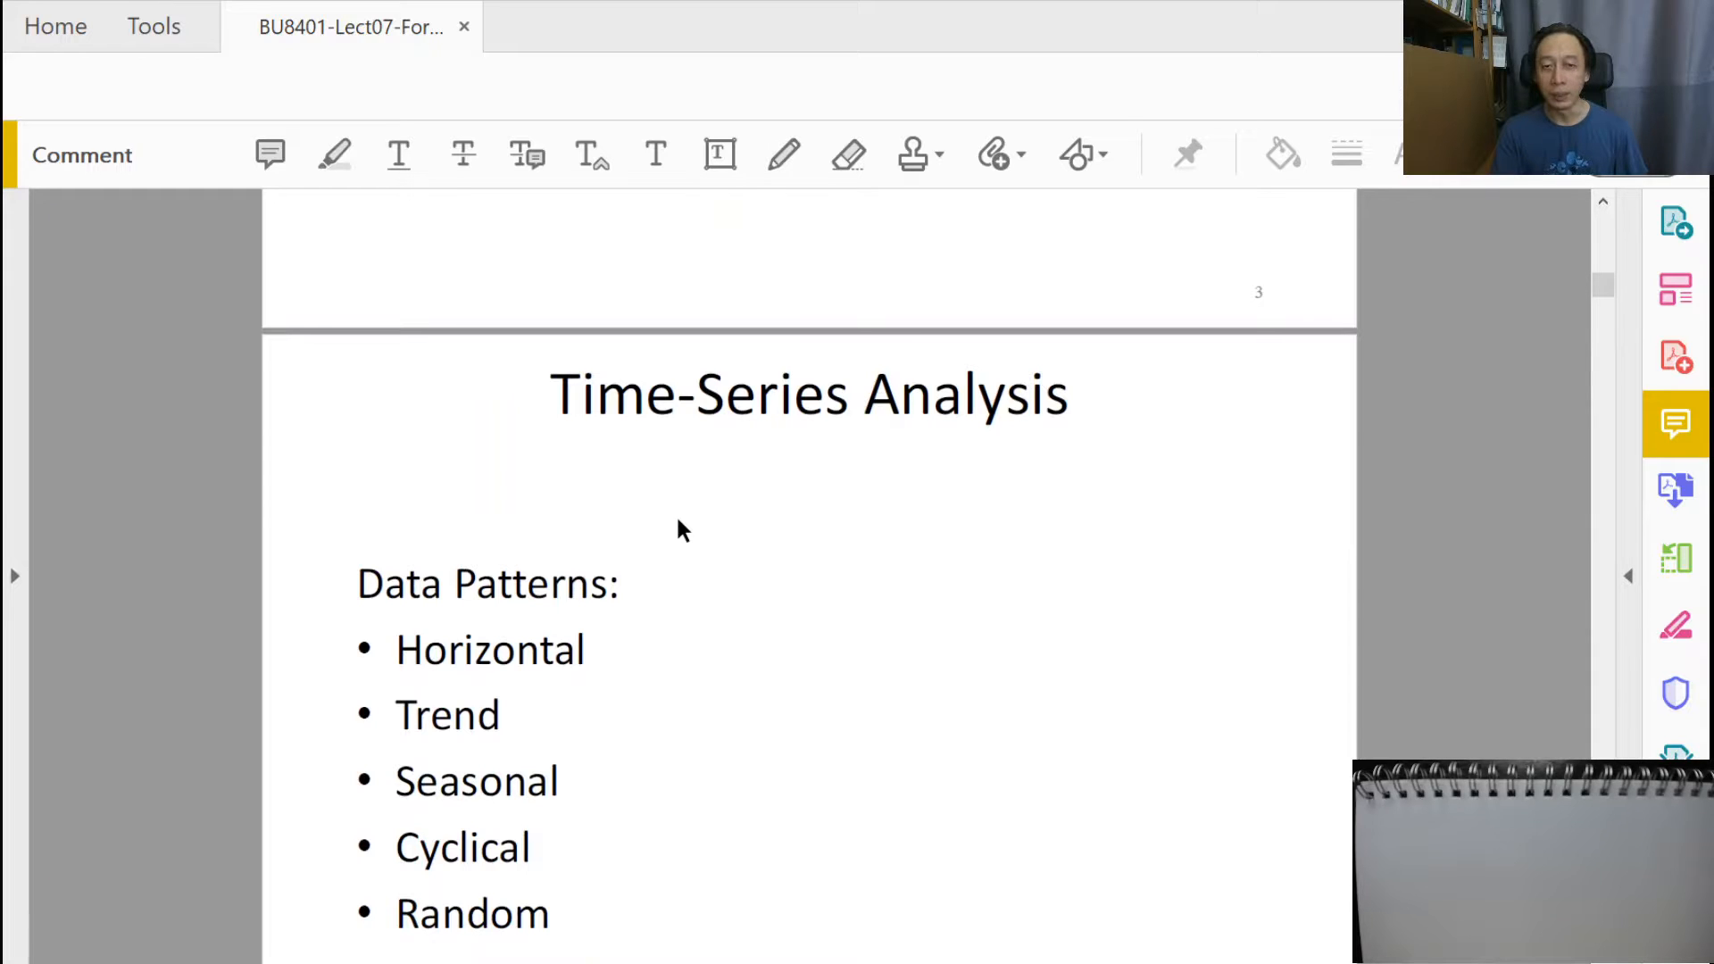
scroll(down, 3)
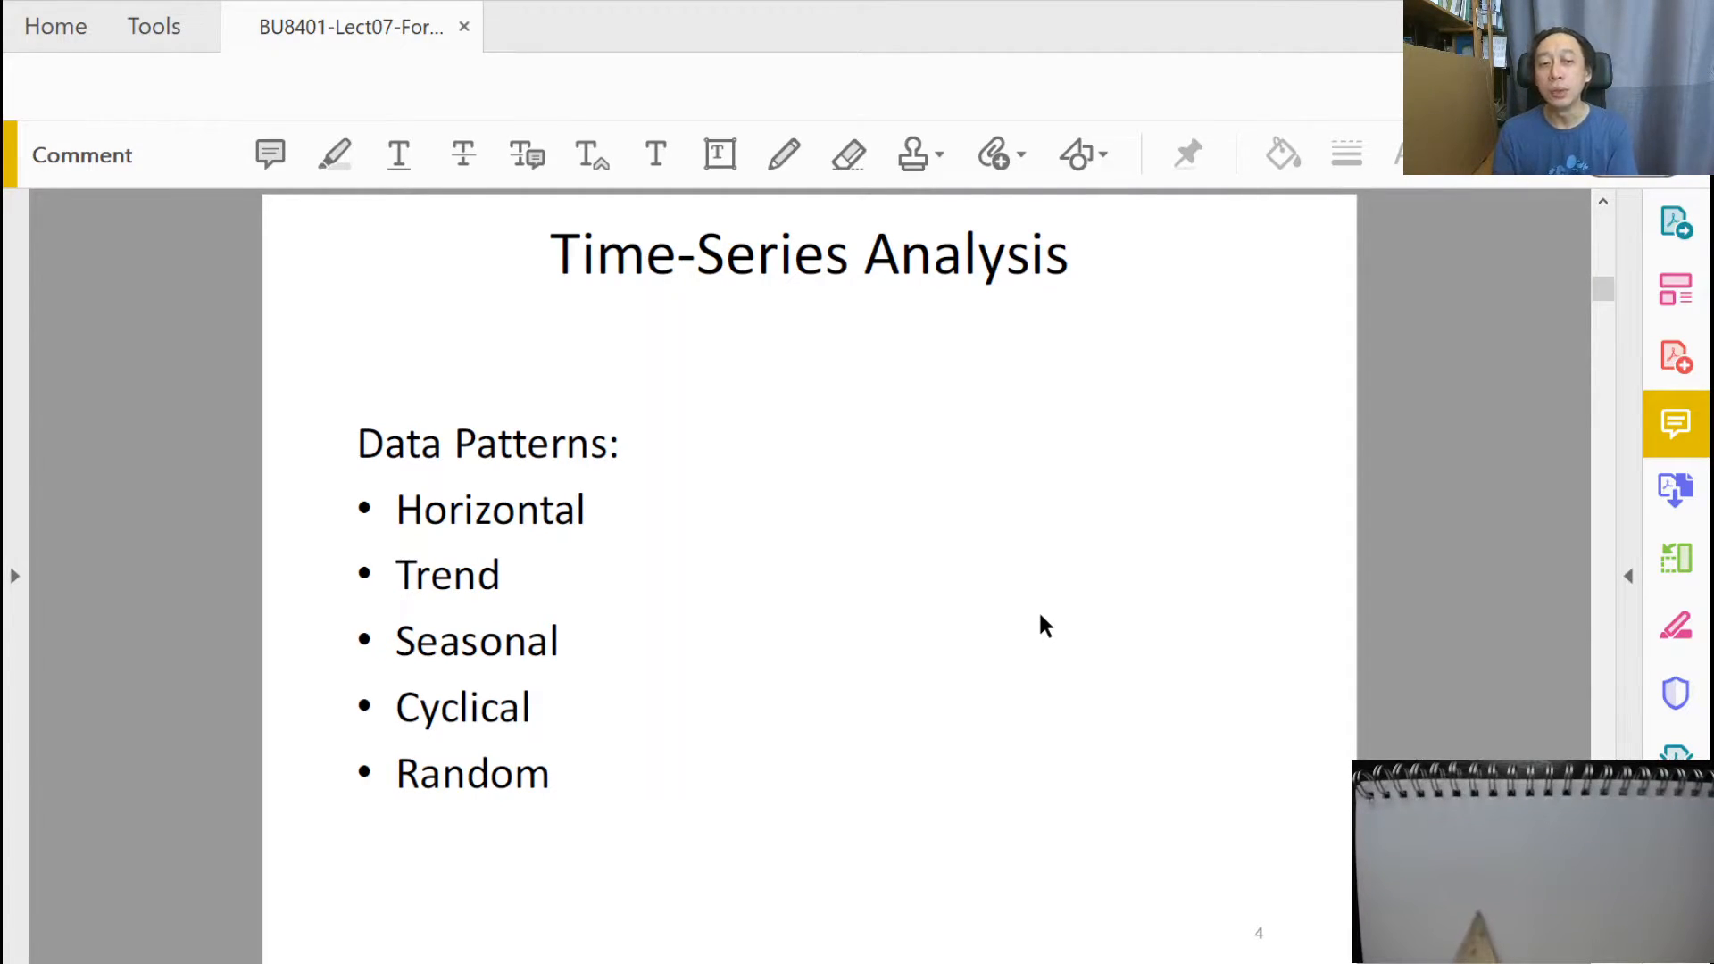
mouse_move(1225, 957)
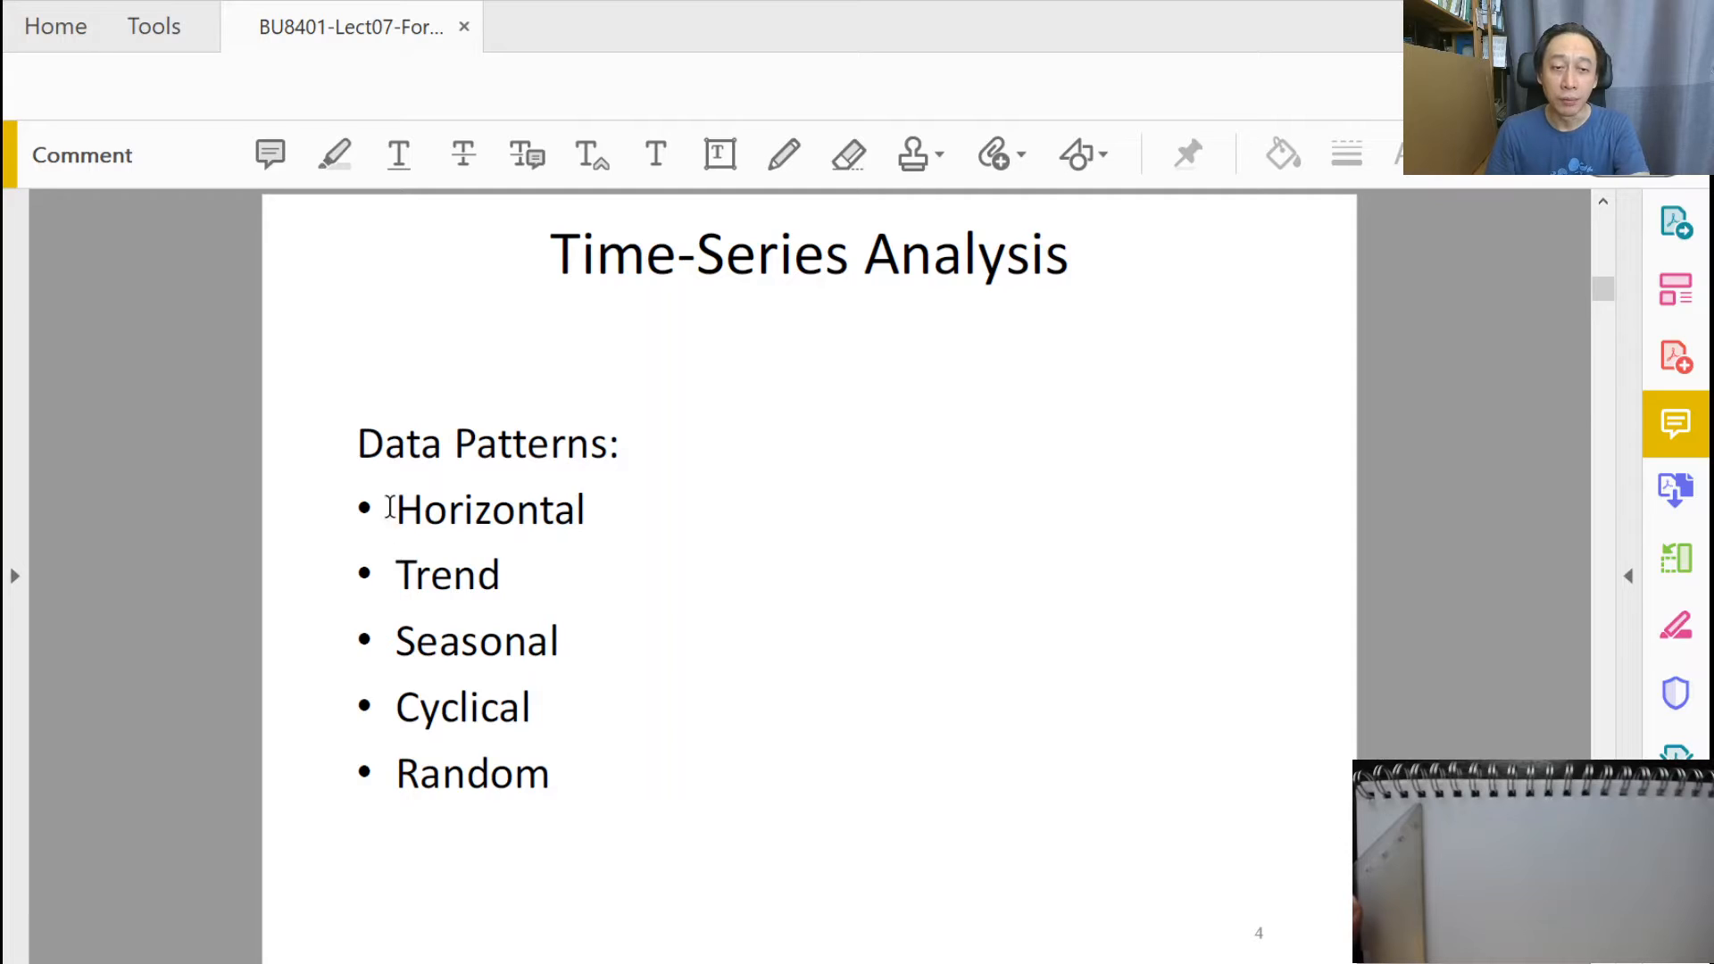
Step: Select the 'Horizontal' and 'Trend' data-pattern bullets to highlight them
drag(396, 508, 498, 573)
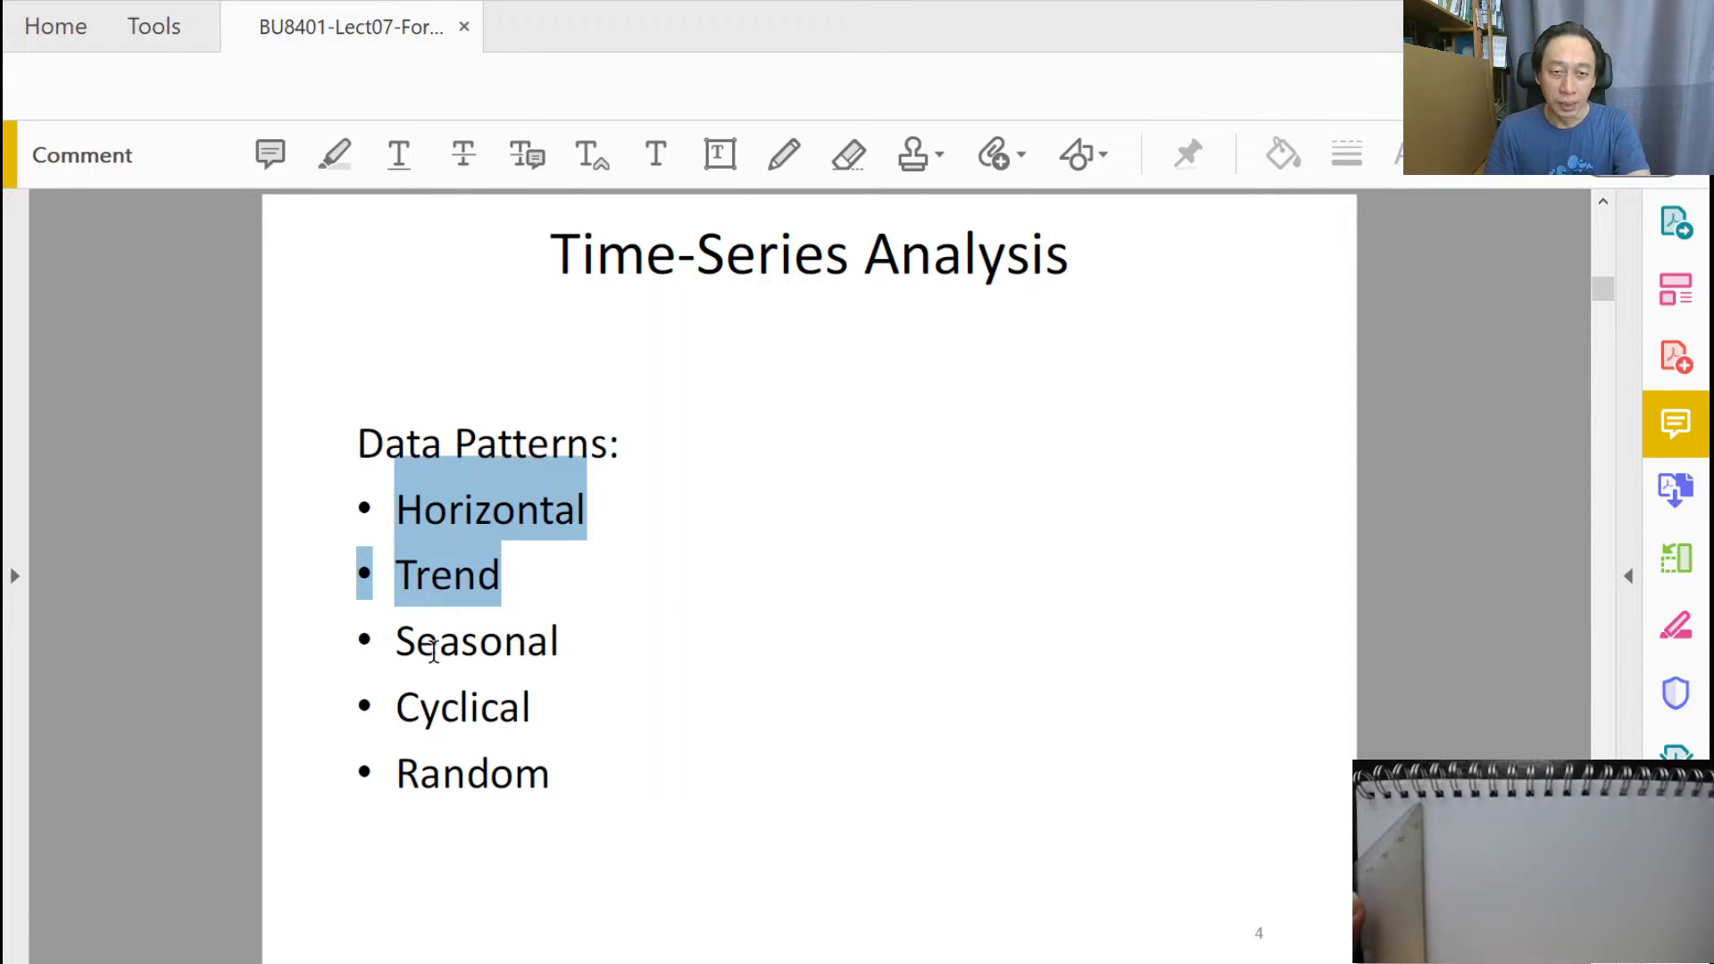